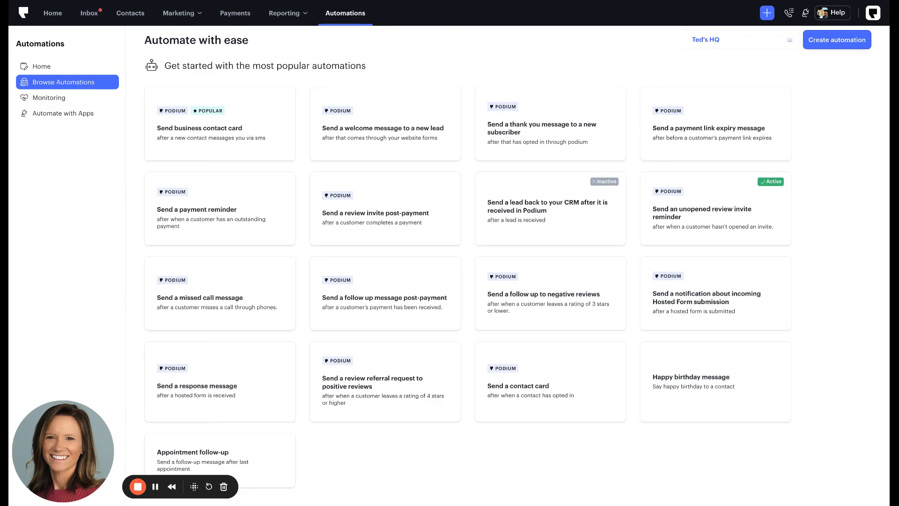
mouse_move(373, 41)
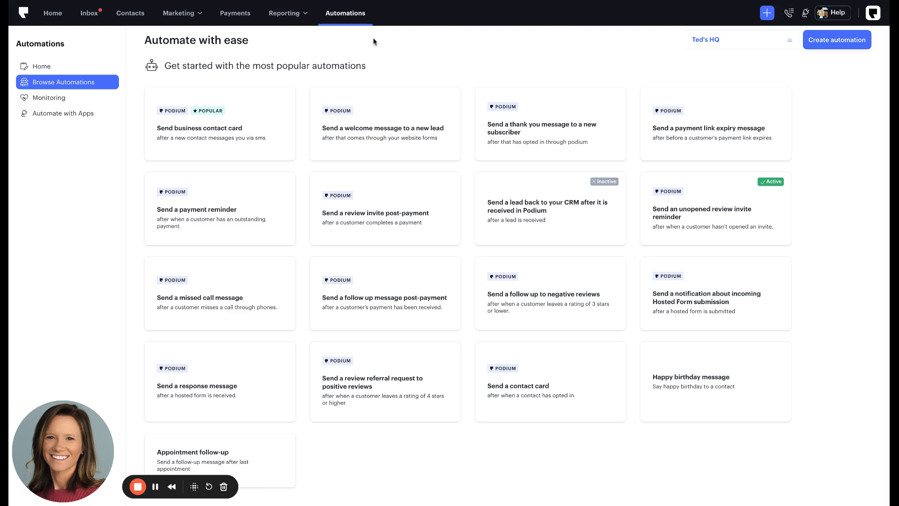
mouse_move(613, 64)
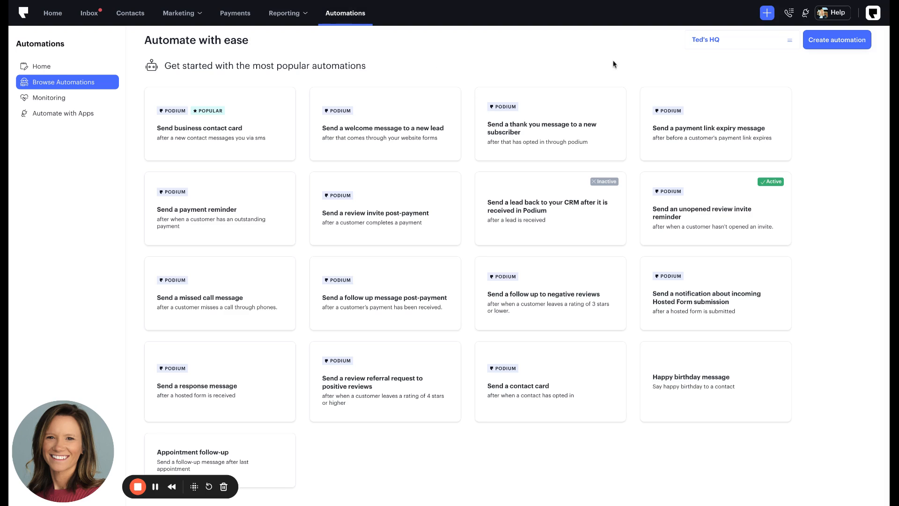
mouse_move(752, 421)
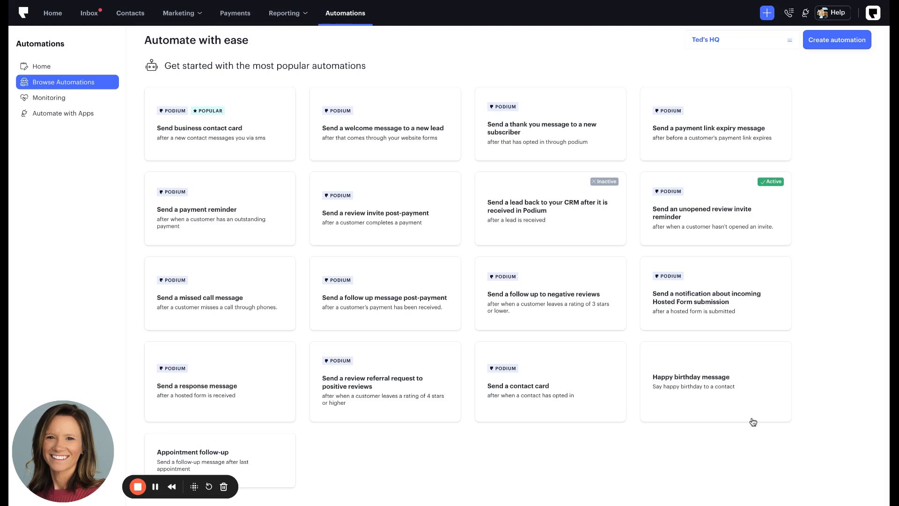
mouse_move(705, 402)
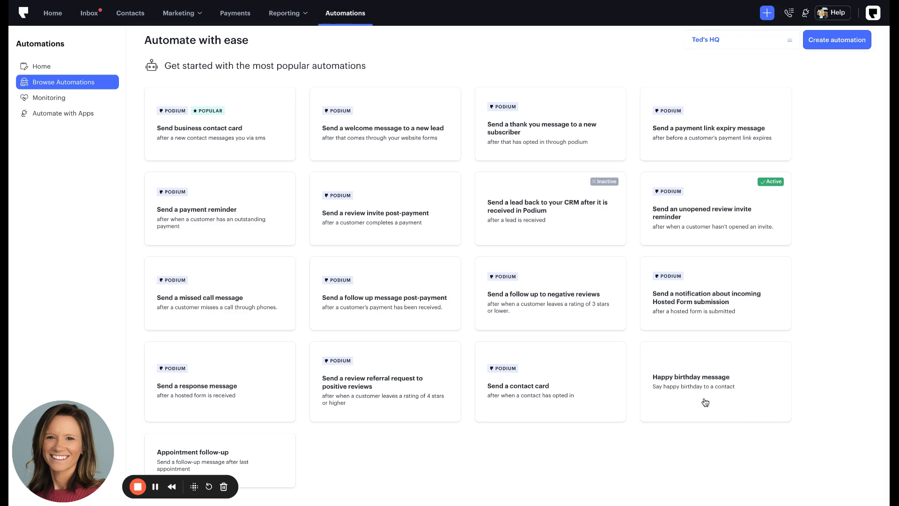
mouse_move(706, 445)
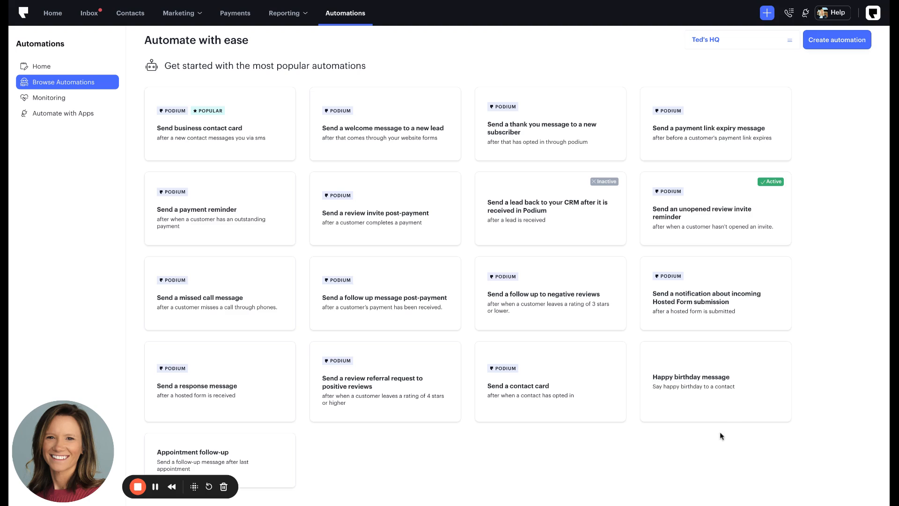
mouse_move(356, 451)
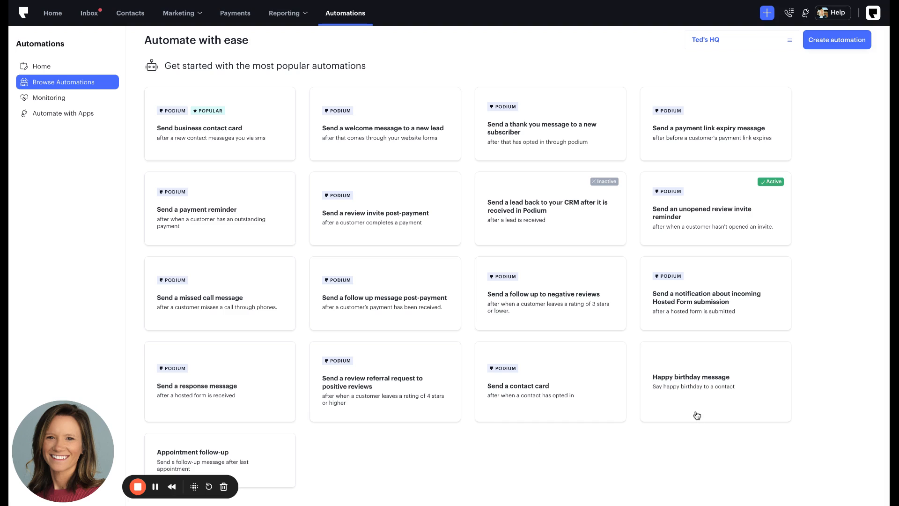
Step: Review the Happy birthday automation's trigger, schedule and audience, then reach its message template chooser
left_click(691, 377)
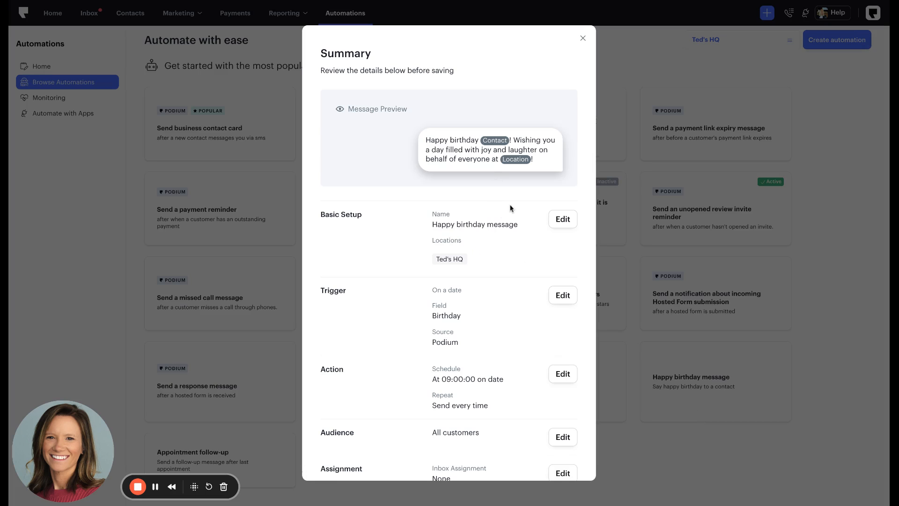
scroll("down", 3)
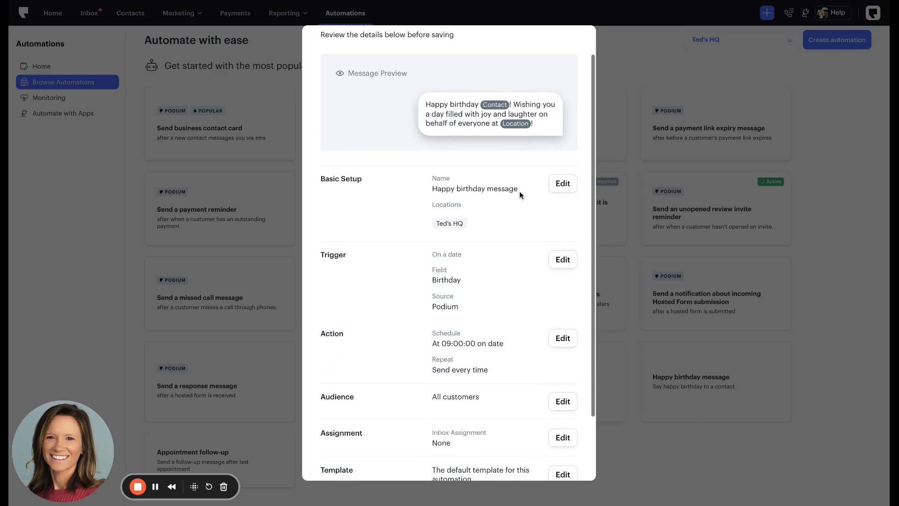
scroll("down", 3)
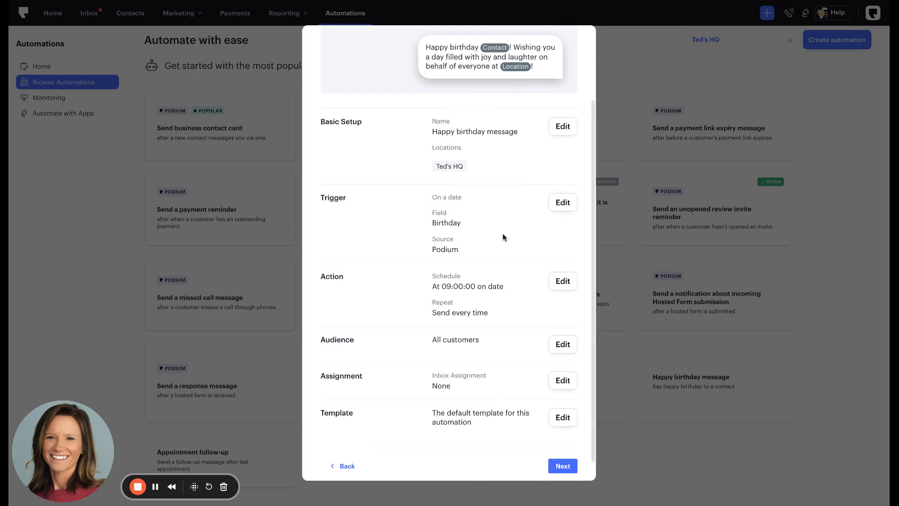
double_click(445, 223)
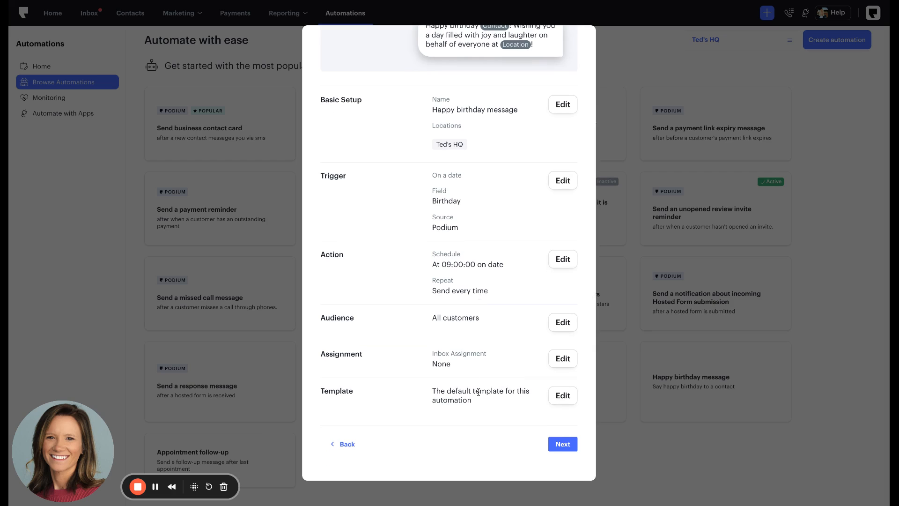
scroll("down", 3)
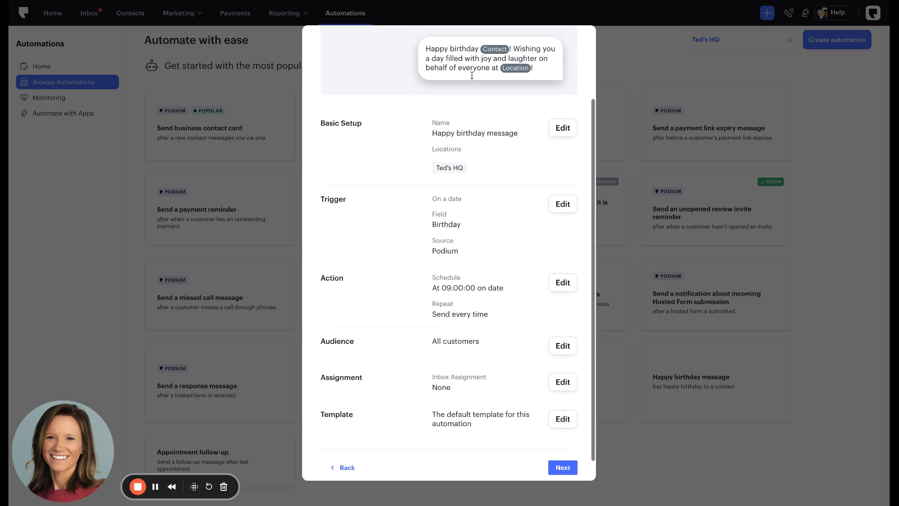
scroll("down", 3)
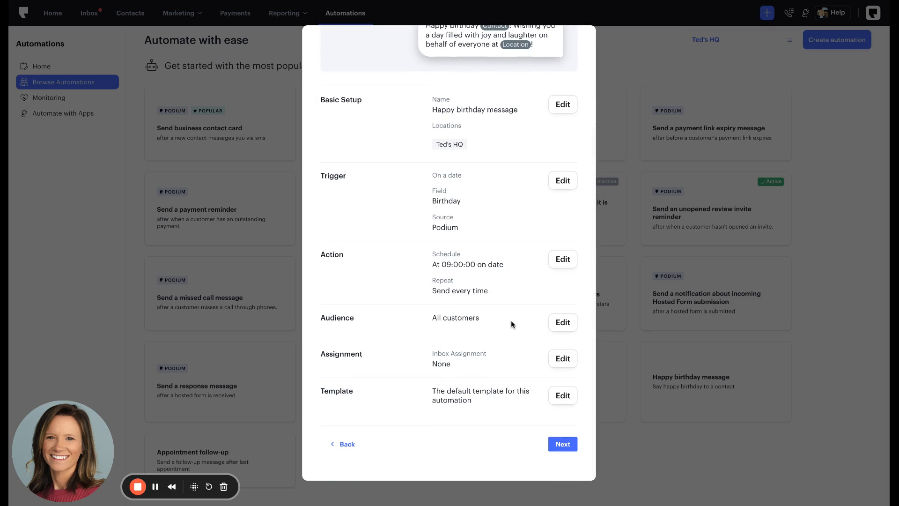
left_click(562, 395)
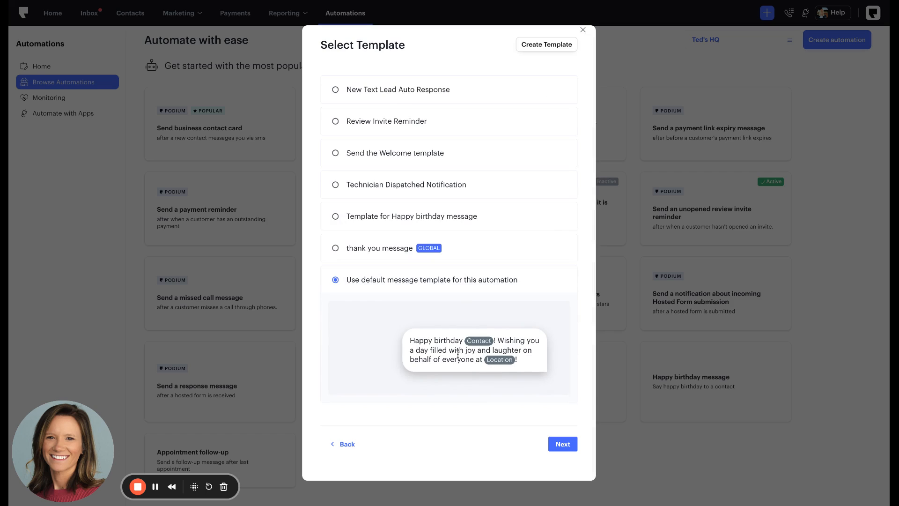
mouse_move(513, 403)
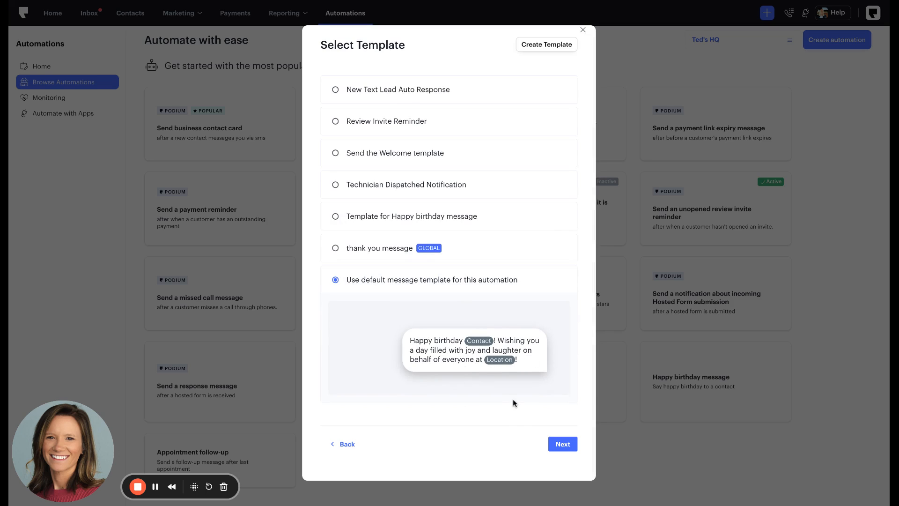
mouse_move(514, 391)
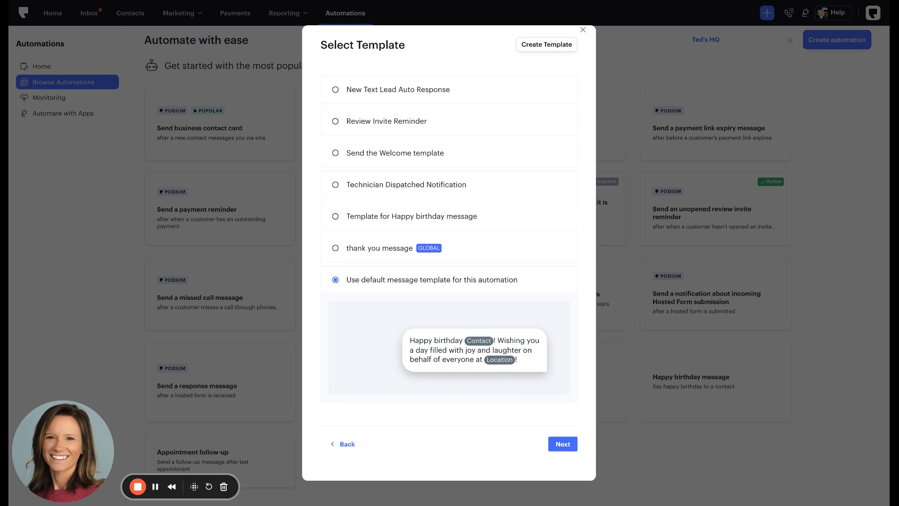
mouse_move(467, 366)
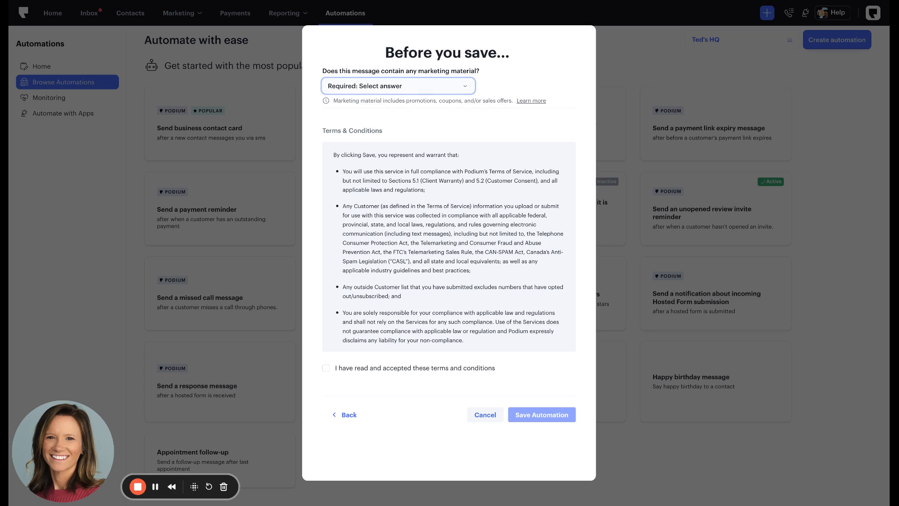
Step: Save the birthday automation as 'Yes, only send to opted-in contacts' with the terms accepted
left_click(398, 86)
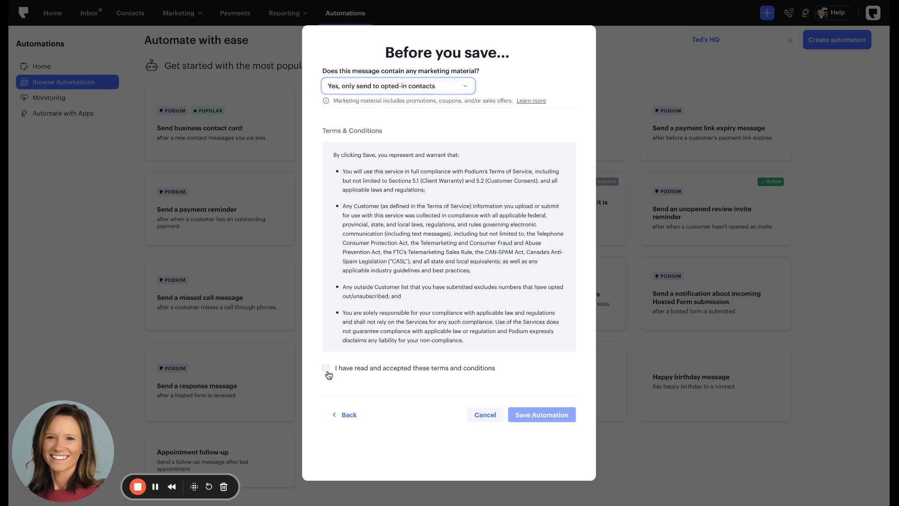
left_click(326, 367)
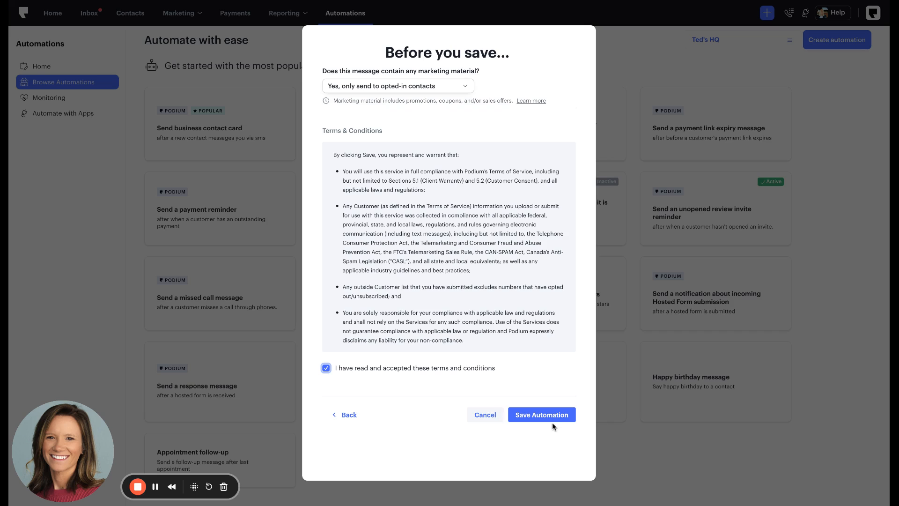
left_click(540, 414)
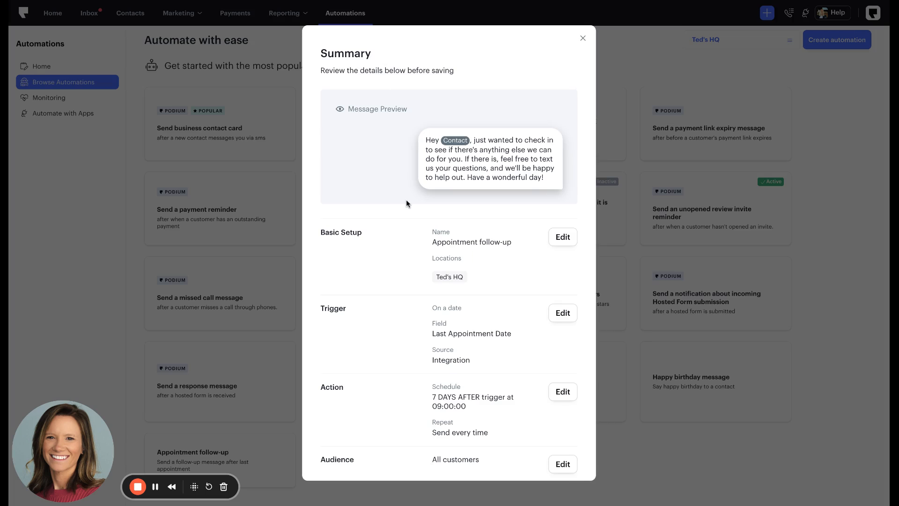
scroll("down", 3)
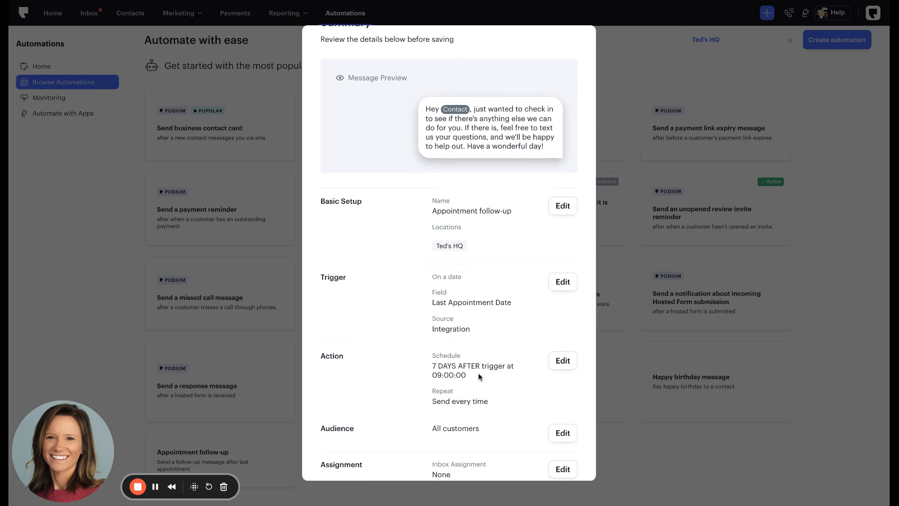
mouse_move(430, 293)
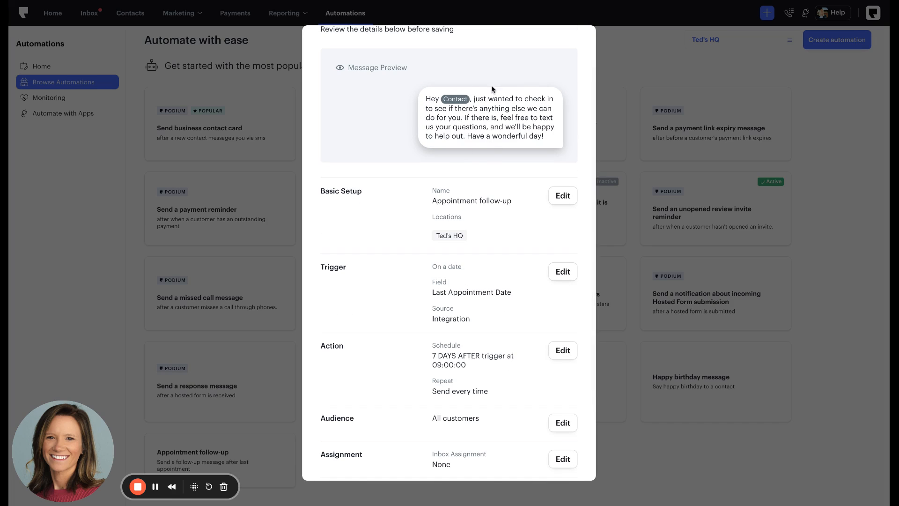
mouse_move(511, 145)
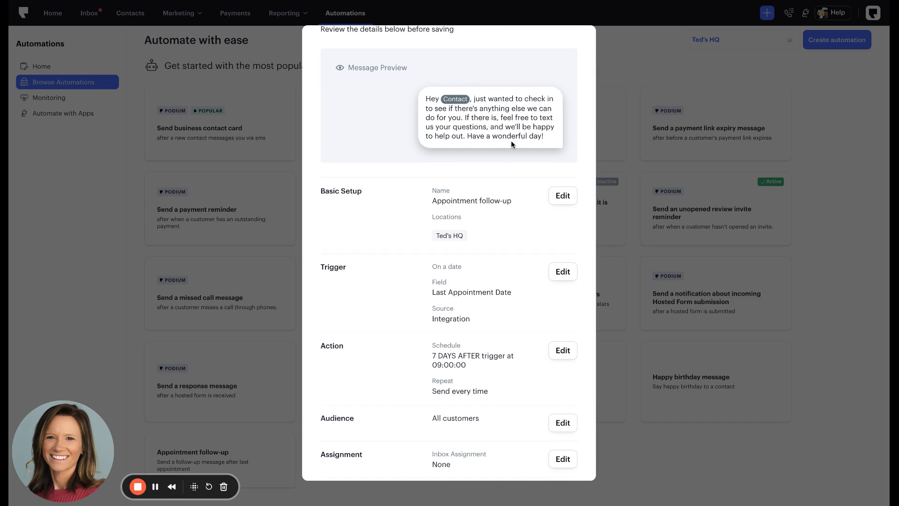
scroll("down", 3)
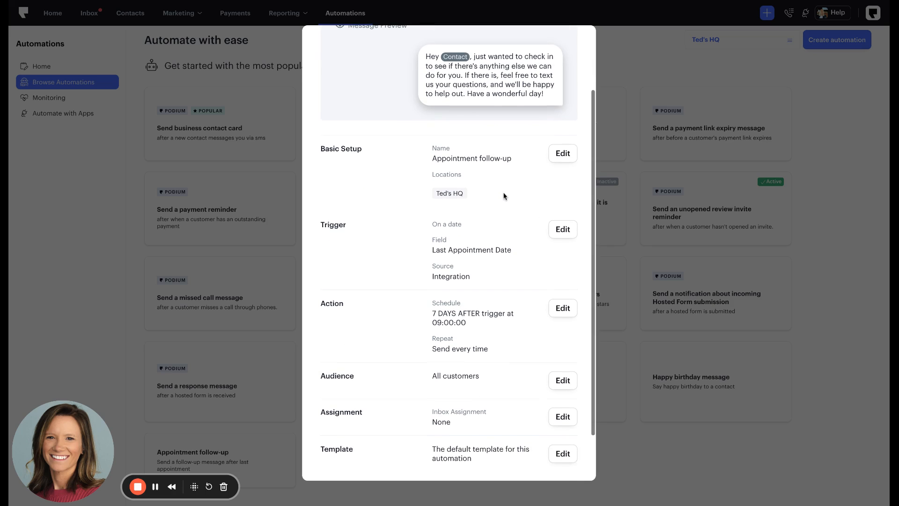
scroll("down", 3)
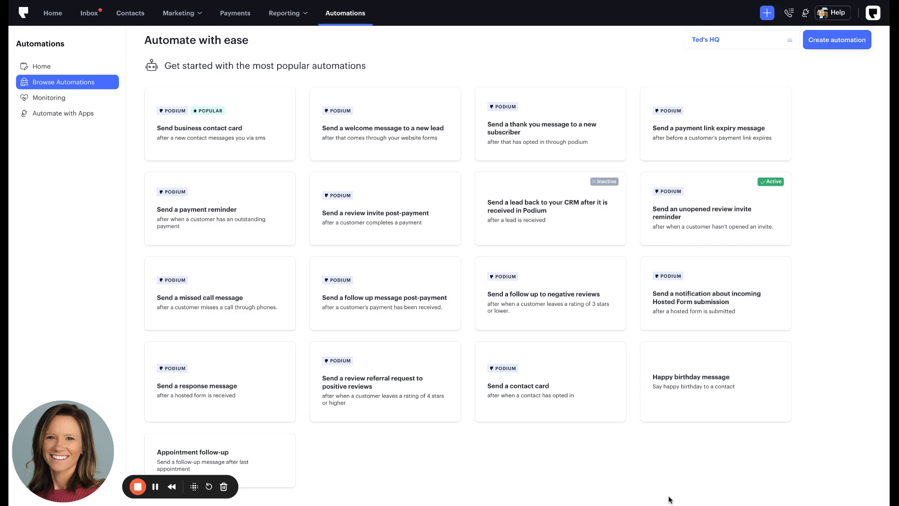
mouse_move(715, 351)
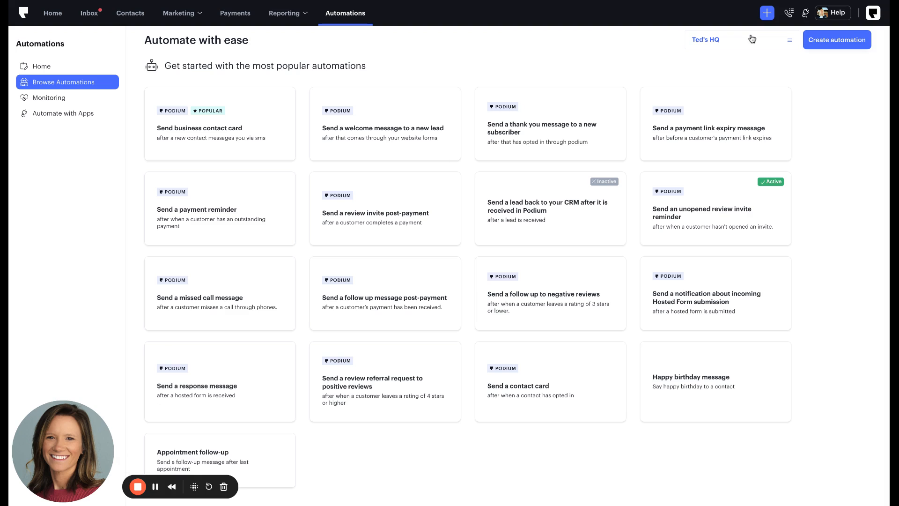
mouse_move(395, 68)
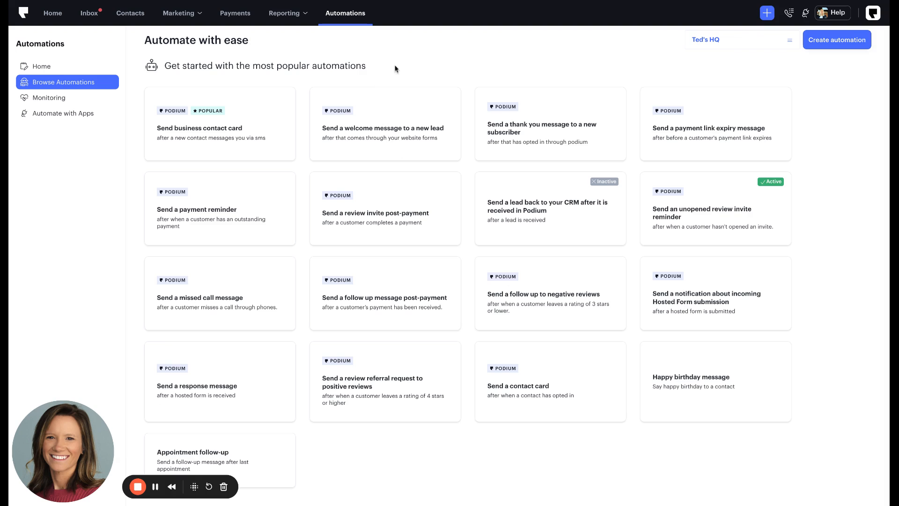
mouse_move(375, 50)
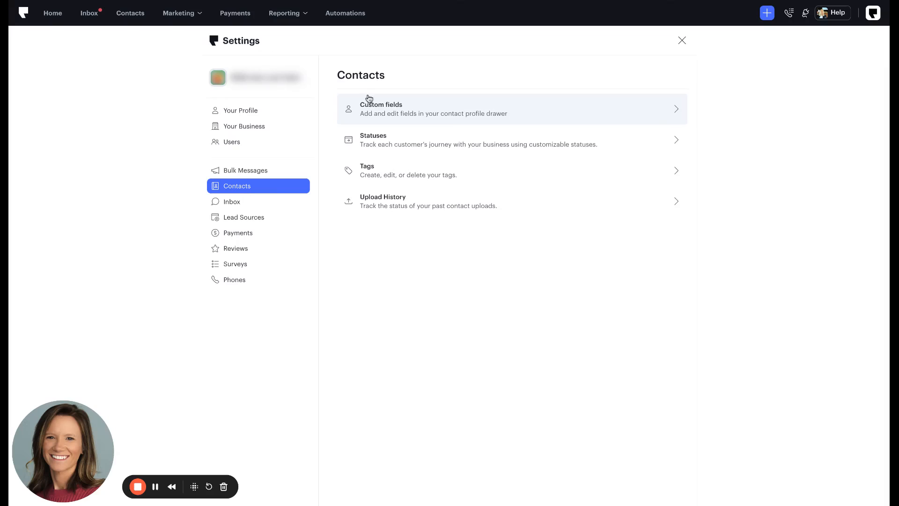
mouse_move(394, 108)
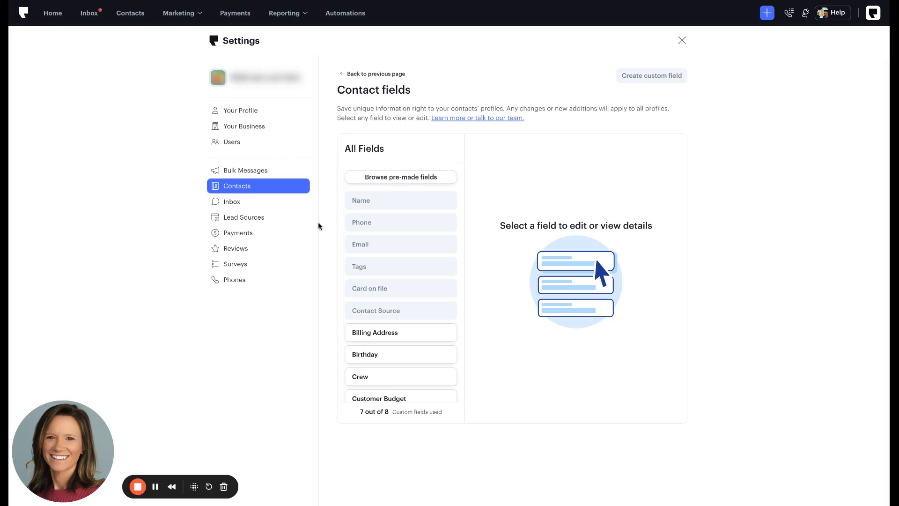
Step: Scroll the All Fields list toward the Birthday date field
scroll("down", 3)
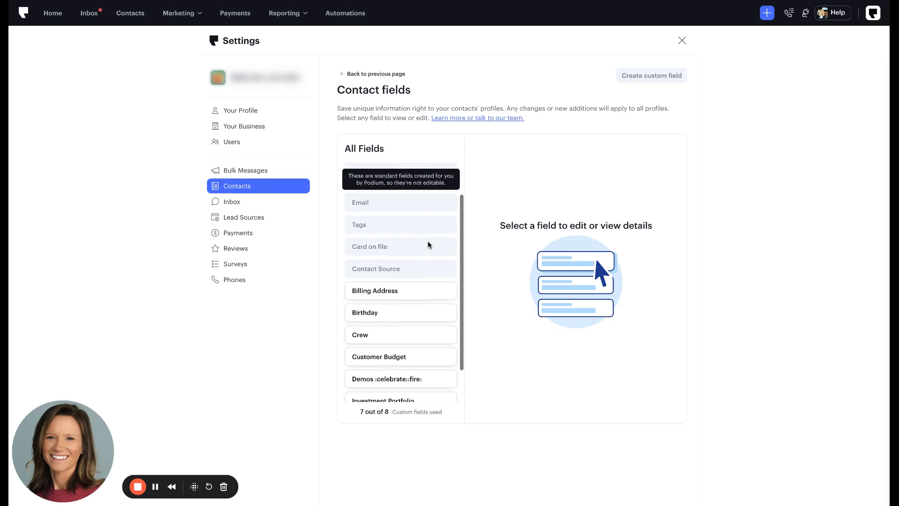
scroll("down", 3)
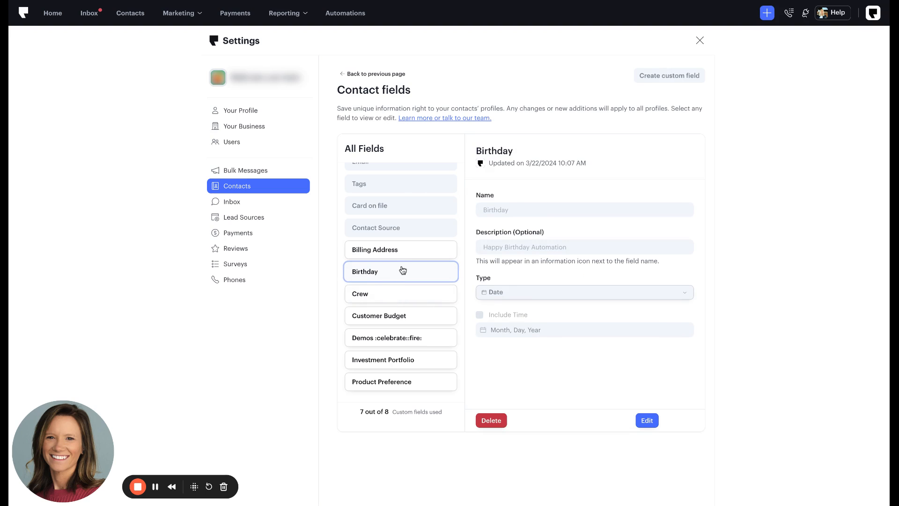
mouse_move(474, 286)
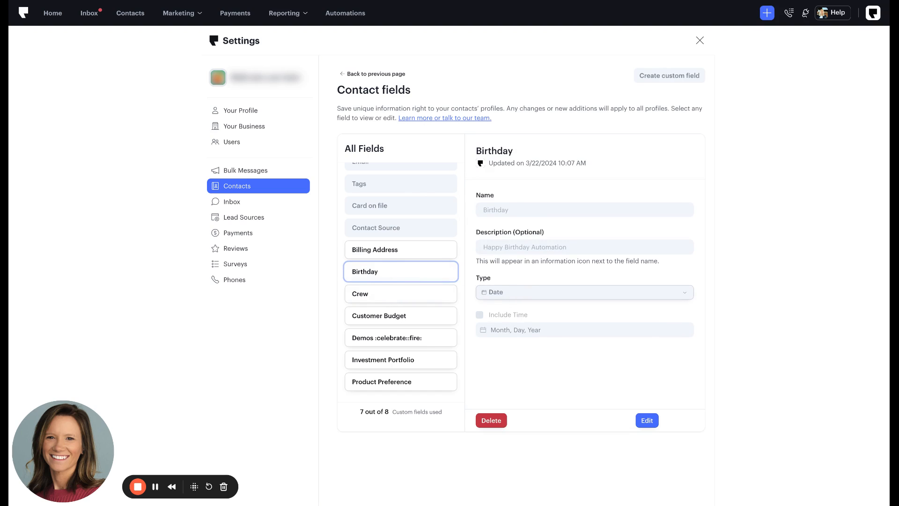
mouse_move(517, 296)
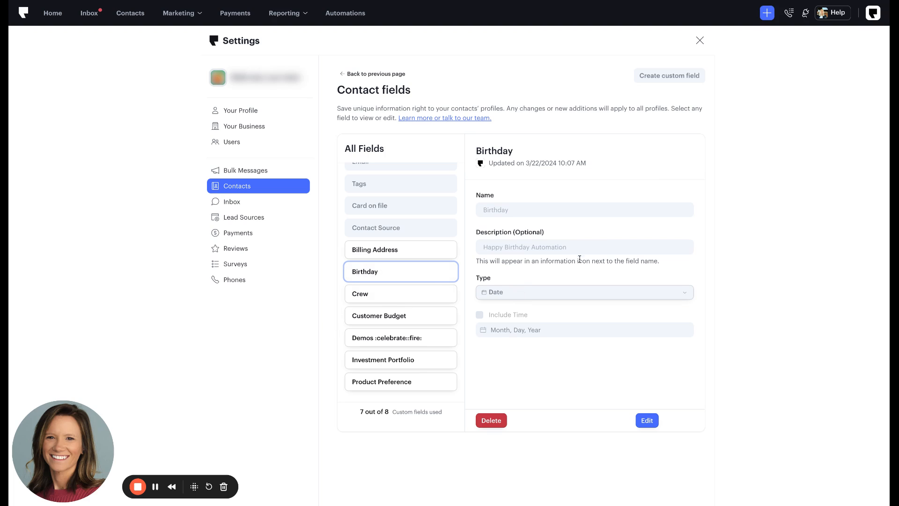
mouse_move(579, 259)
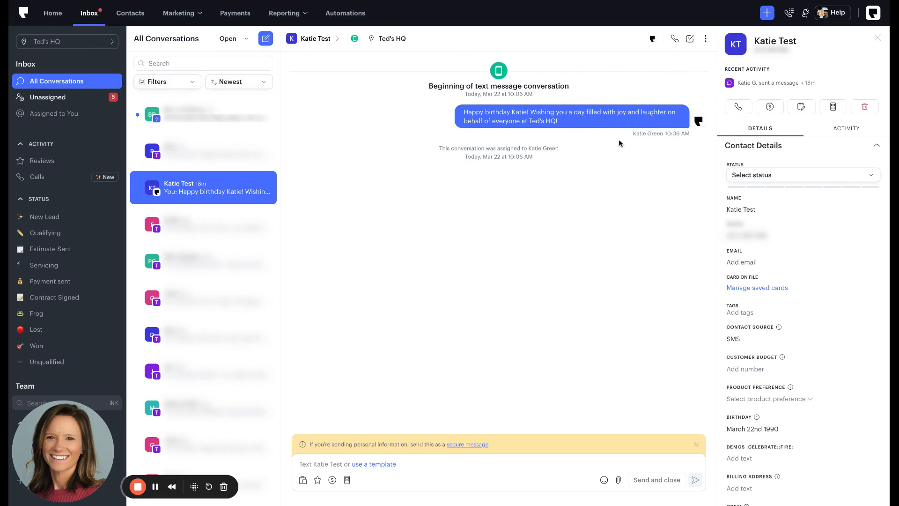
mouse_move(746, 415)
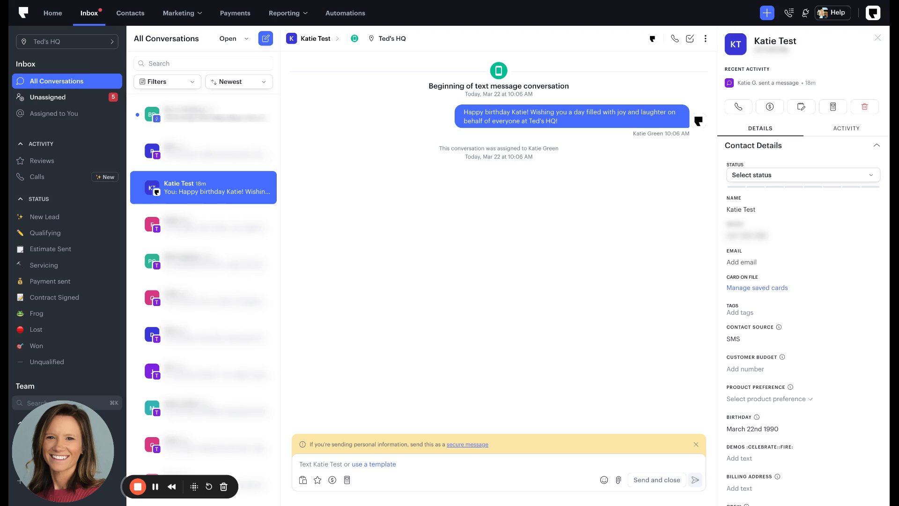
mouse_move(572, 298)
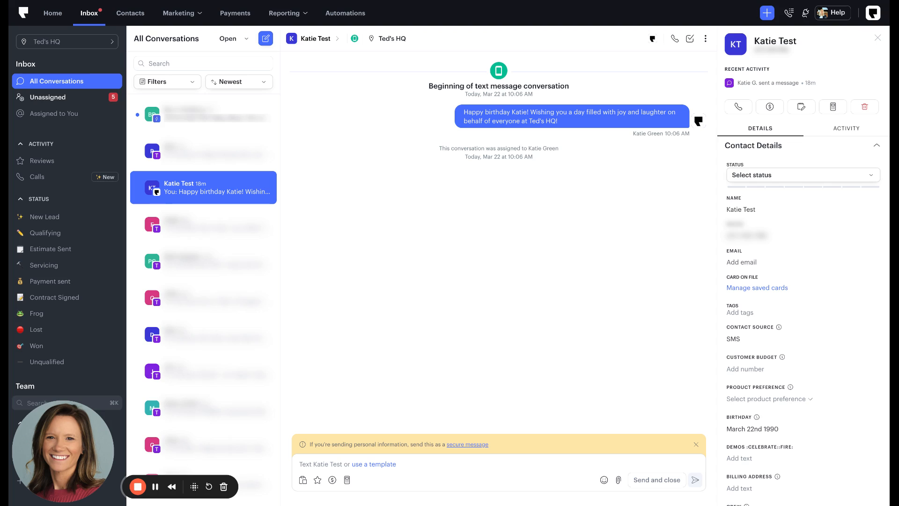
mouse_move(283, 308)
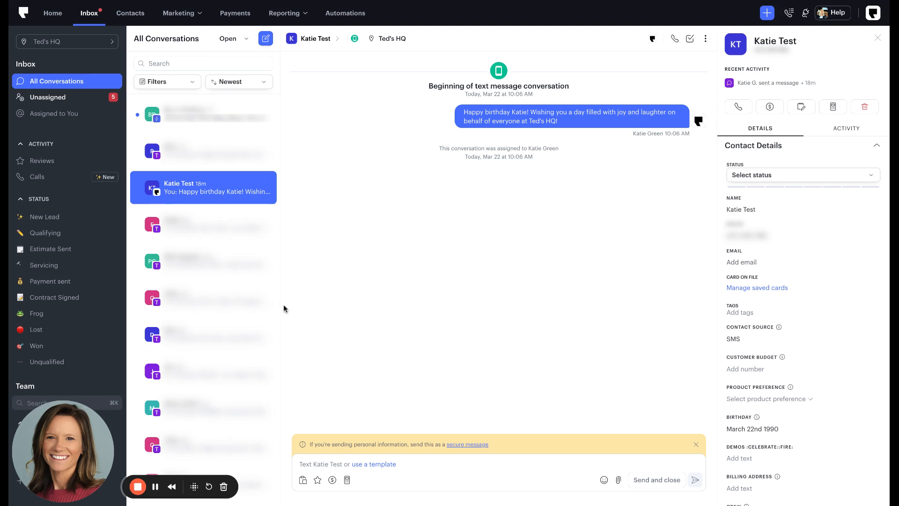